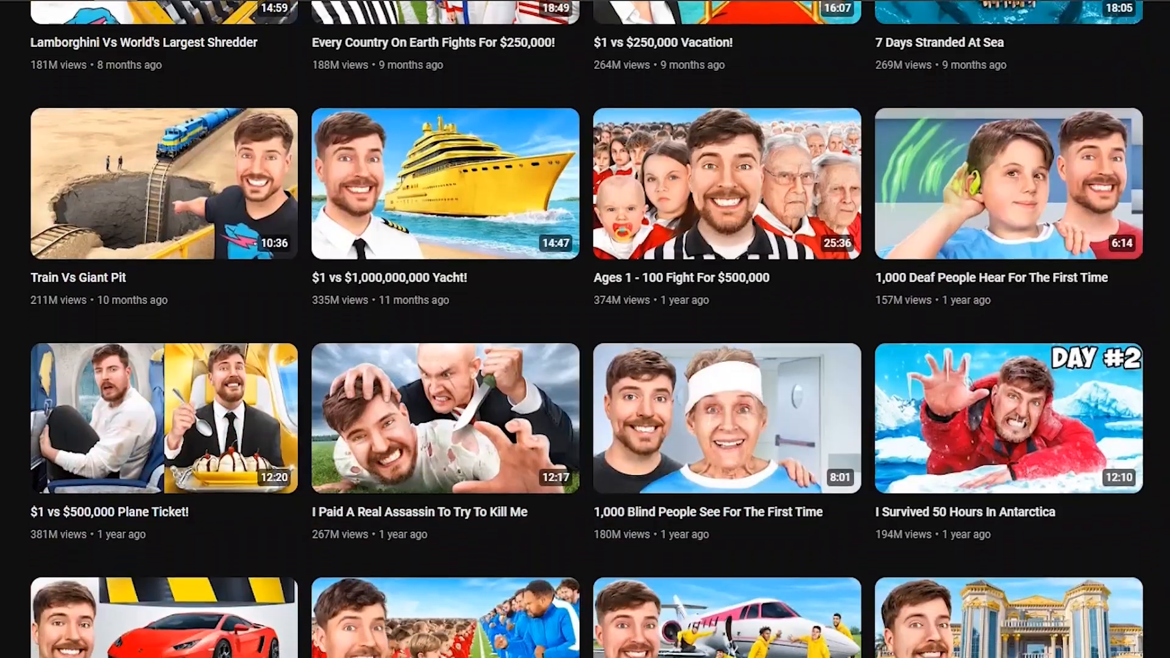
Show the complete Tools list and scroll down to the AI Lab image tools.
{"action": "scroll", "scroll_direction": "down", "scroll_amount": 3}
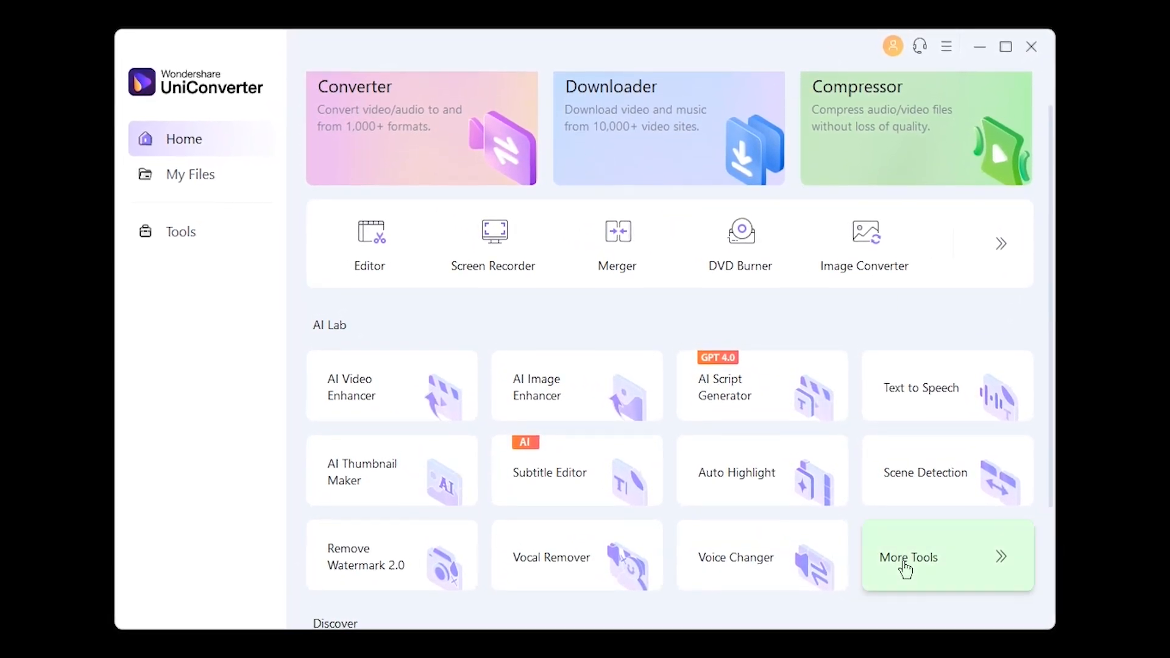
{"action": "left_click", "coordinate": [909, 566]}
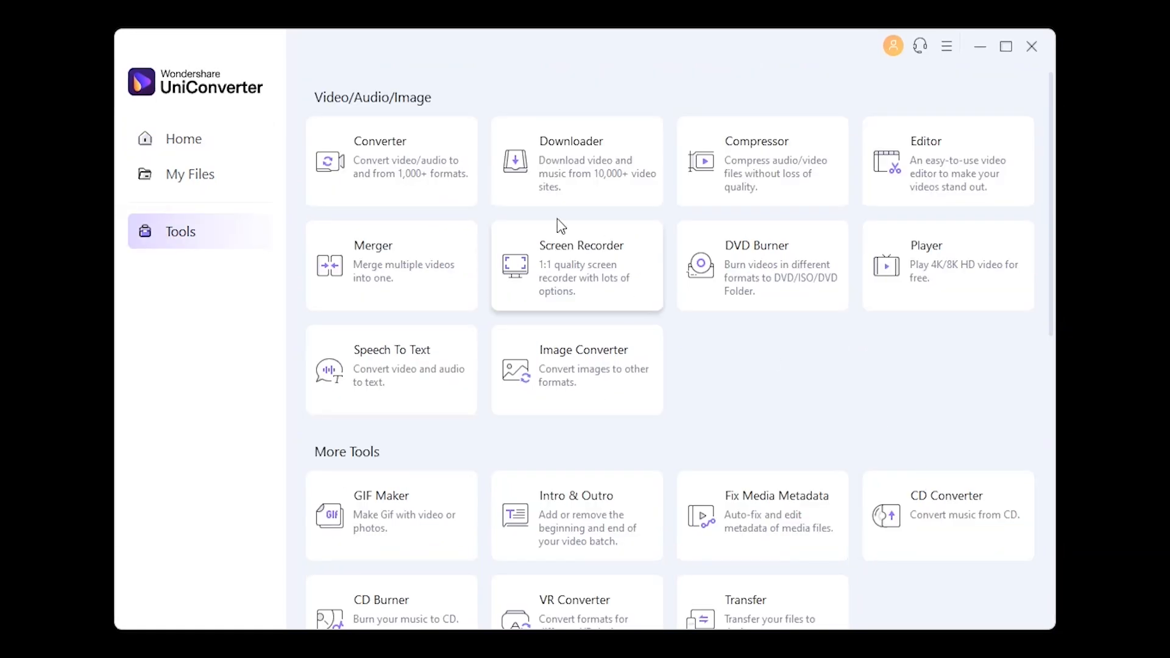
{"action": "mouse_move", "coordinate": [613, 298]}
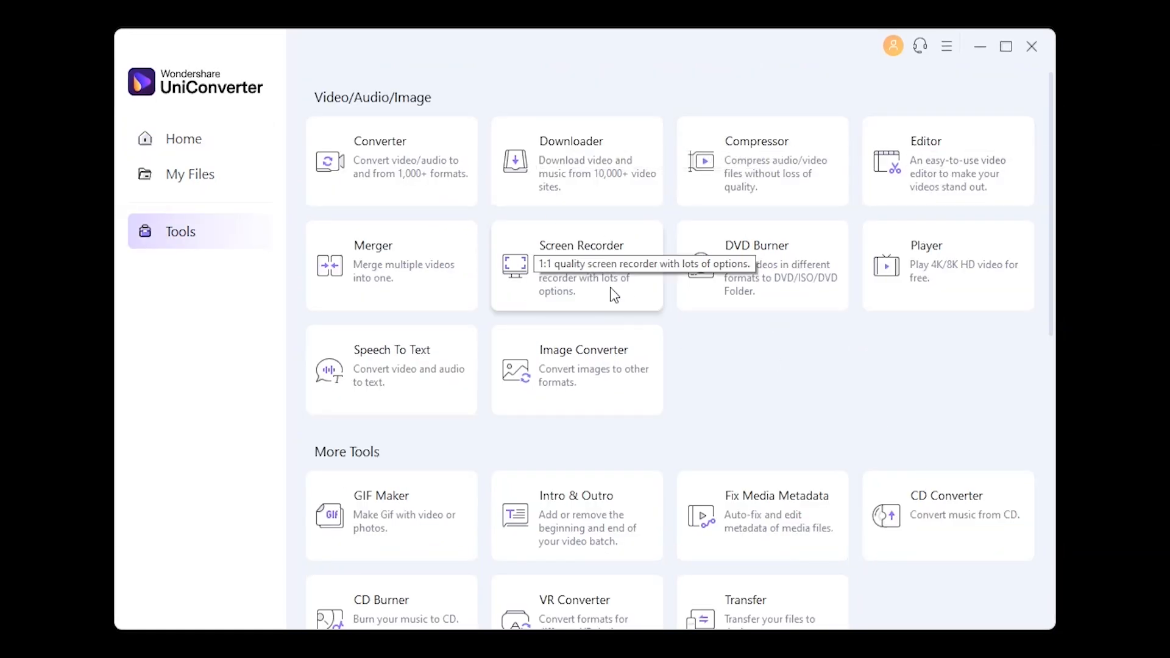
{"action": "scroll", "scroll_direction": "down", "scroll_amount": 3}
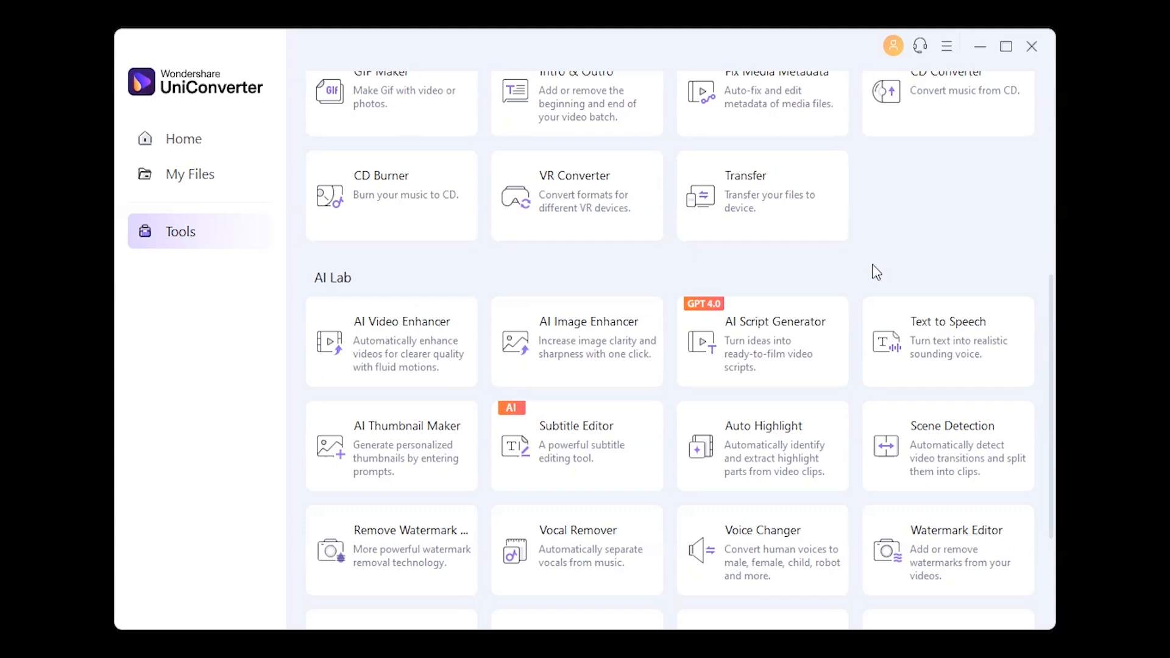
{"action": "scroll", "scroll_direction": "down", "scroll_amount": 3}
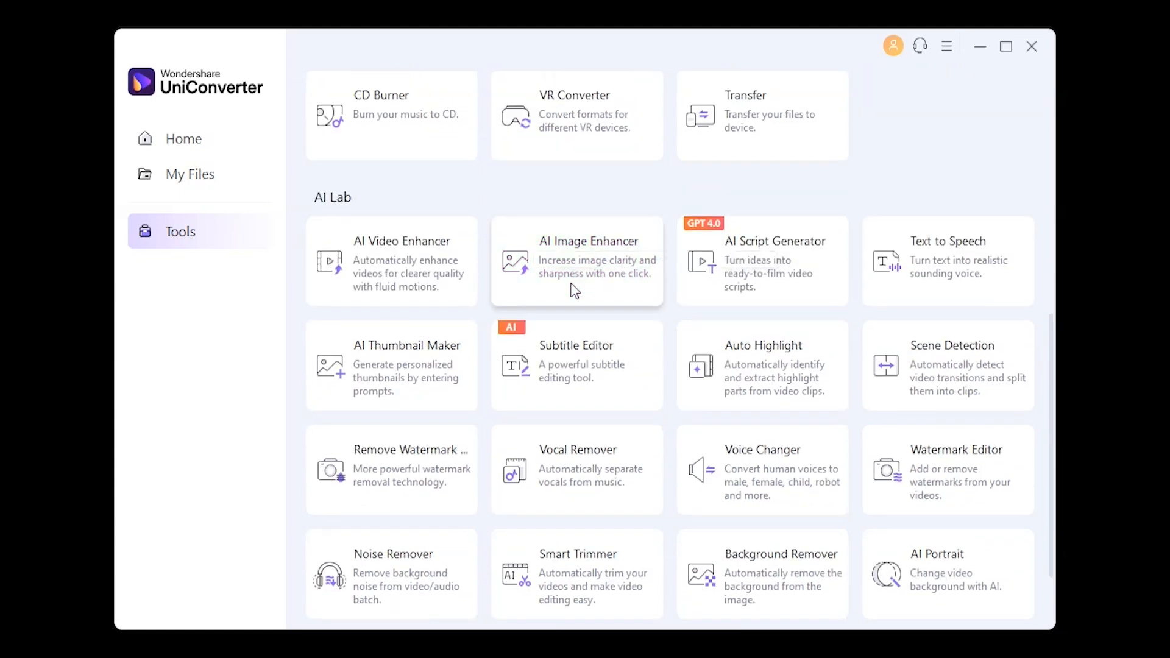
Load the face photo into AI Image Enhancer and switch to the AI Upscaler model, confirming Yes.
{"action": "left_click", "coordinate": [576, 261]}
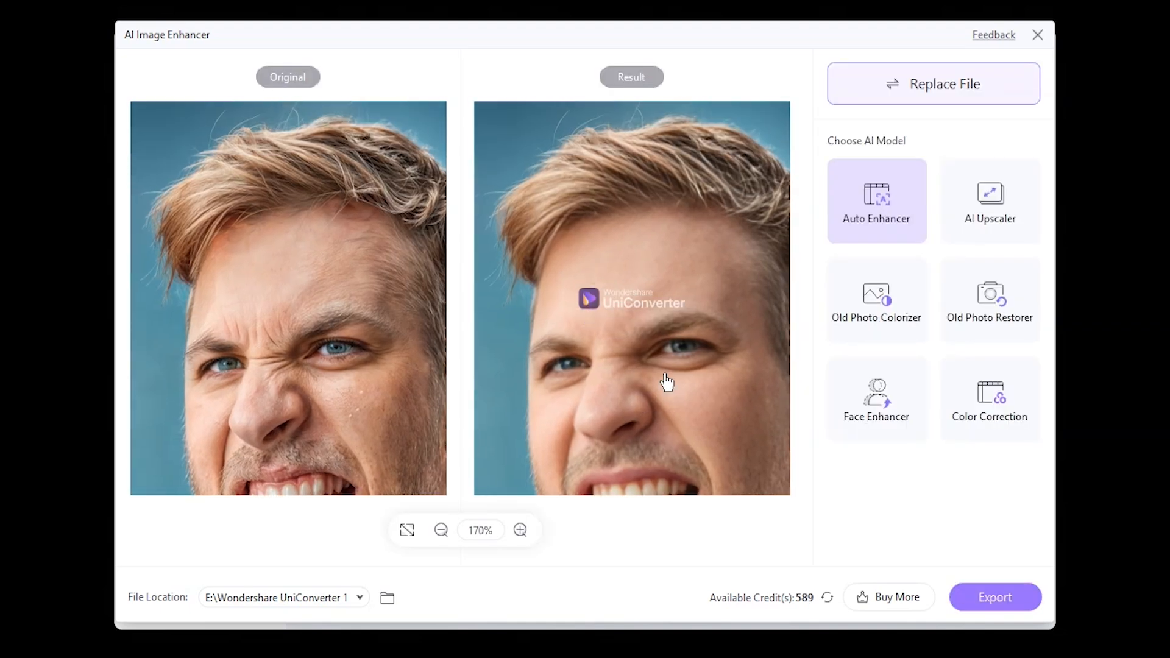
{"action": "left_click", "coordinate": [520, 530]}
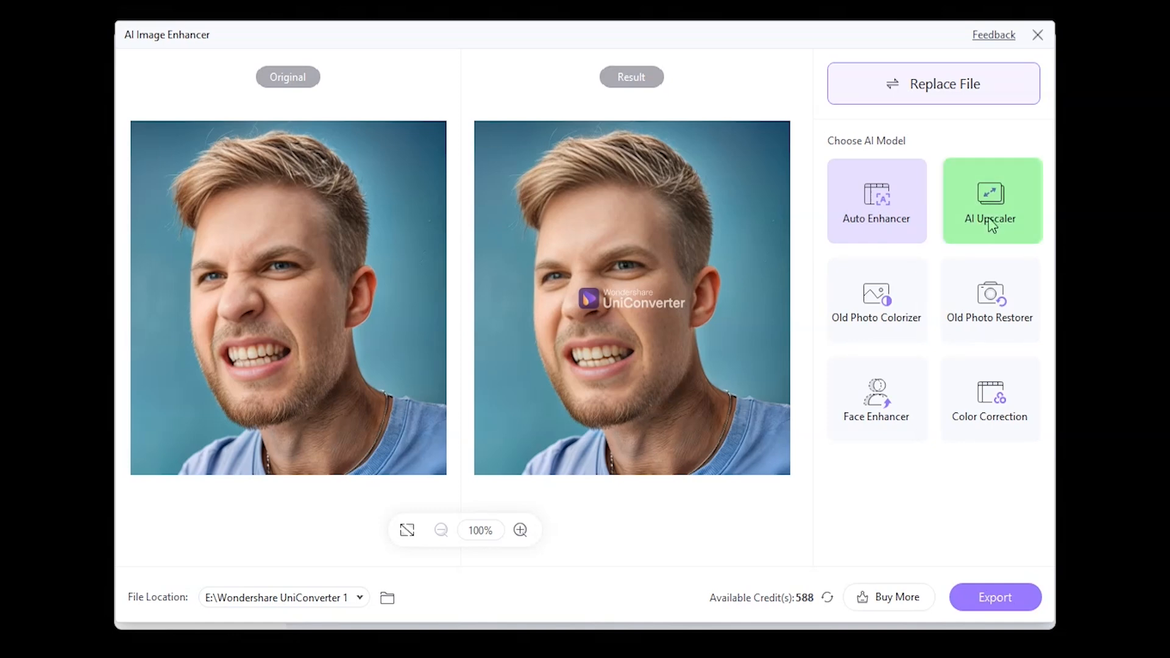
{"action": "left_click", "coordinate": [990, 201]}
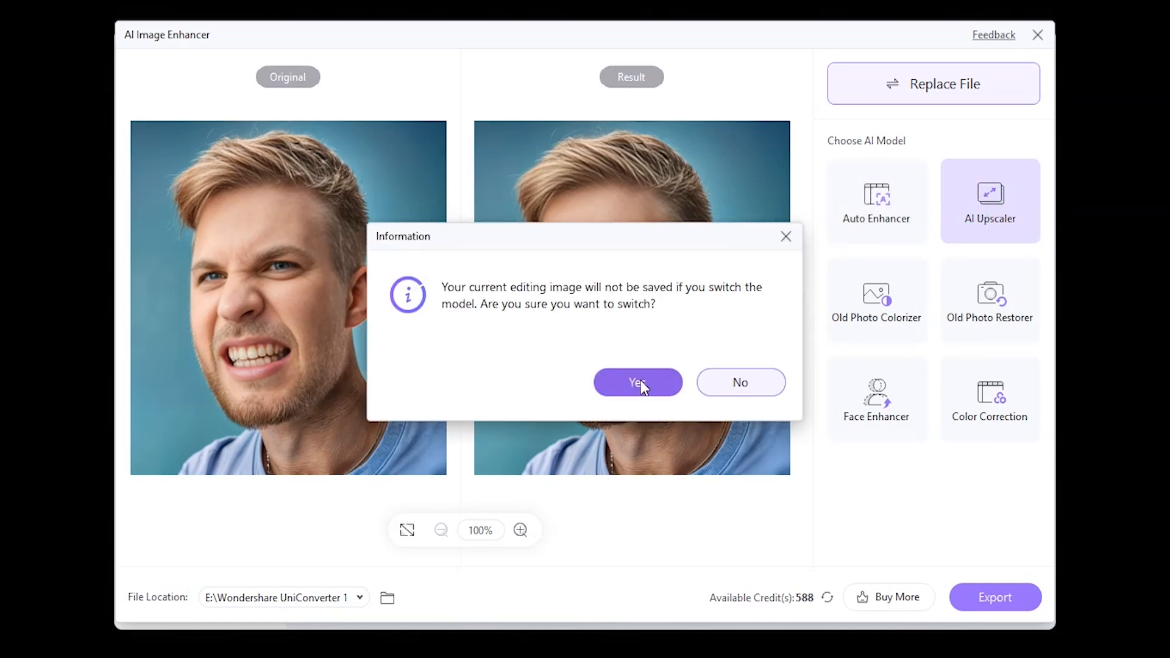
{"action": "left_click", "coordinate": [638, 381]}
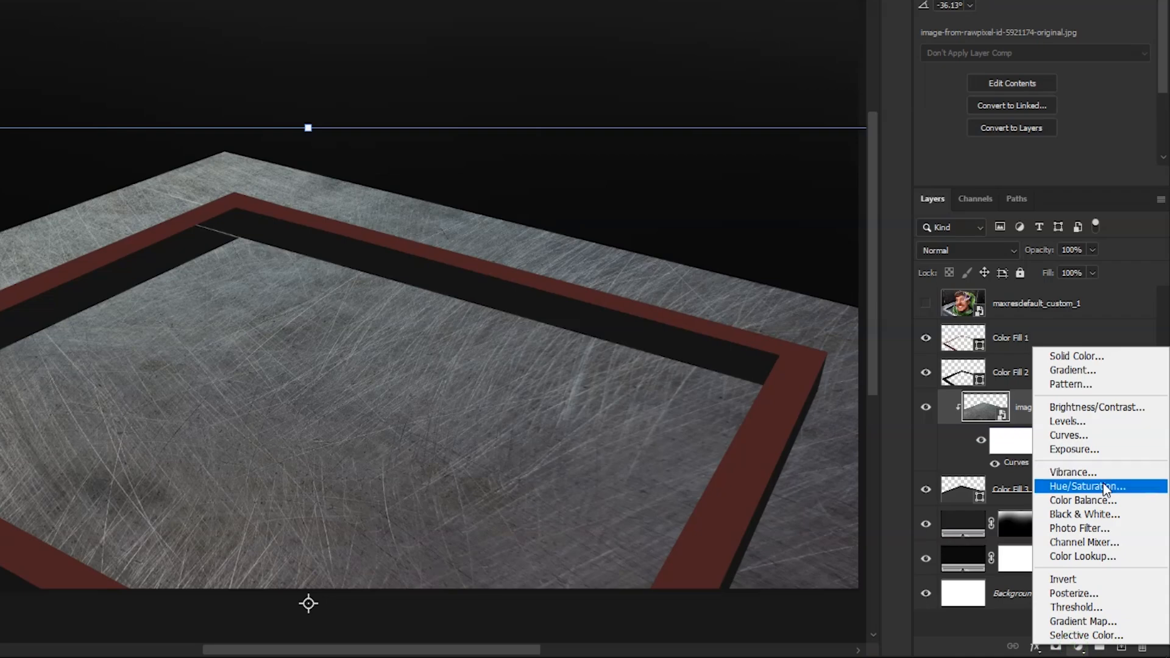
Add a Hue/Saturation adjustment layer over the red frame to recolour it gold.
{"action": "left_click", "coordinate": [1086, 485]}
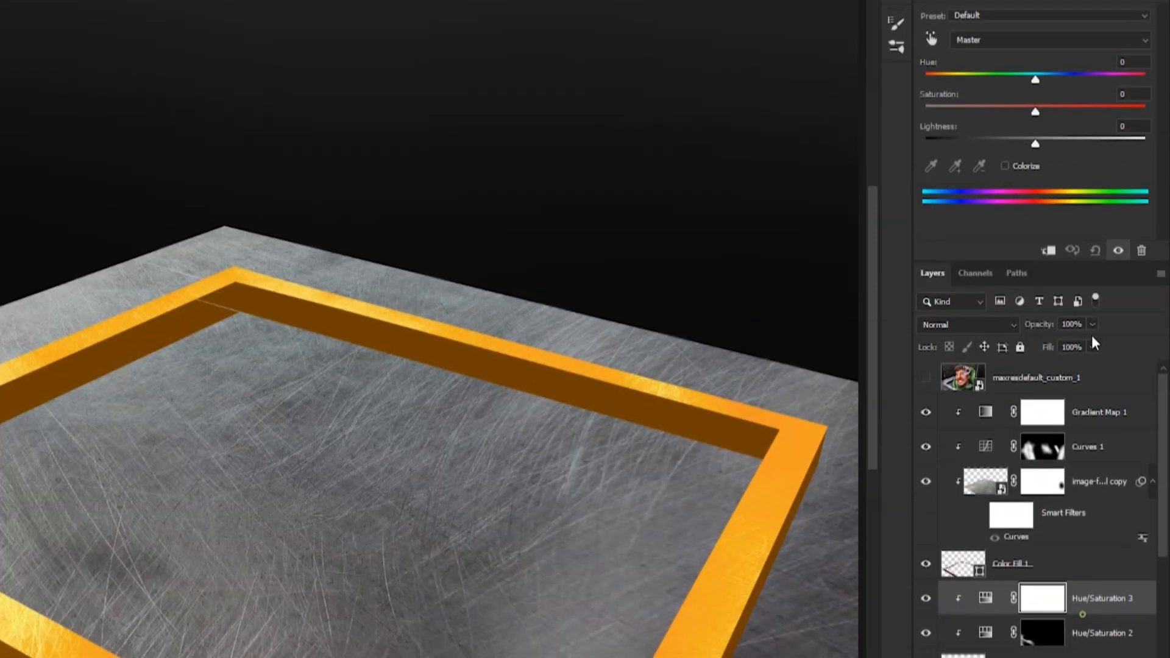
Lower the masked Hue/Saturation Lightness to about -48 on the frame's inner walls.
{"action": "left_click_drag", "start_coordinate": [1035, 144], "coordinate": [982, 178]}
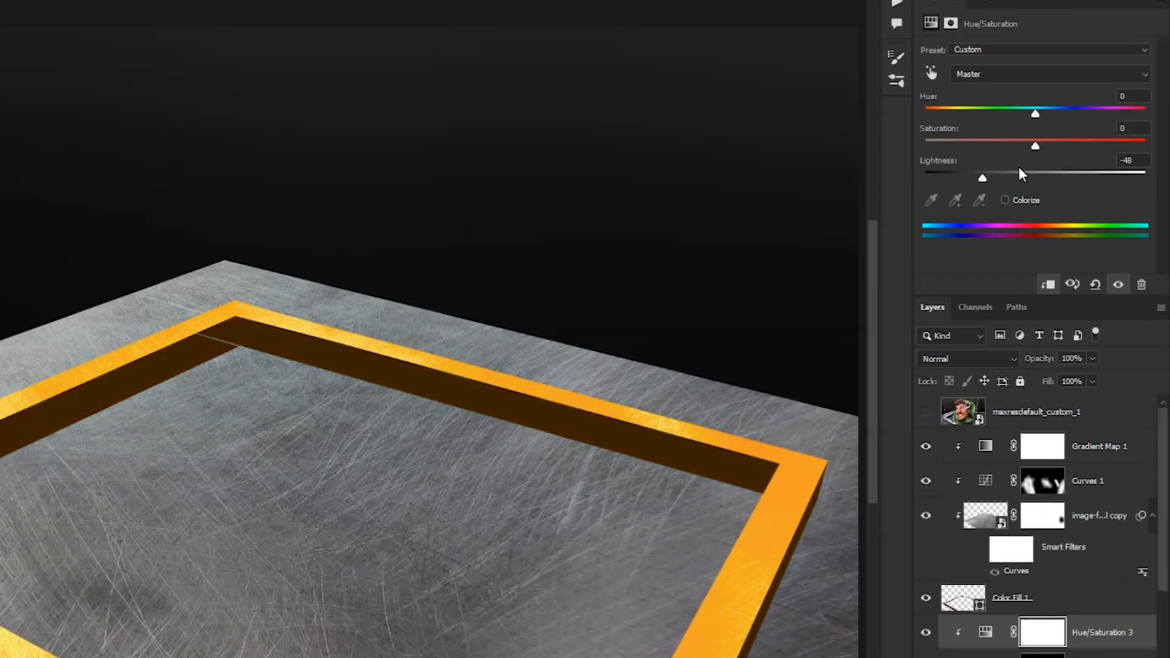
{"action": "left_click_drag", "start_coordinate": [1035, 145], "coordinate": [1080, 145]}
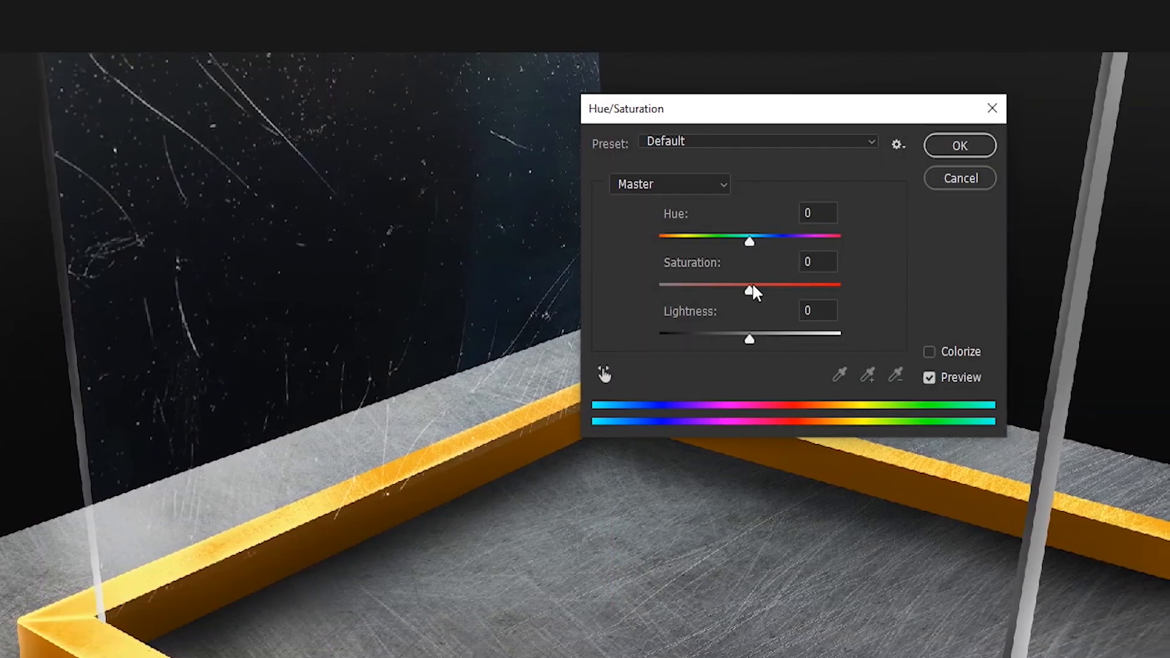
Desaturate the glass texture to Saturation -100, apply it, and bring up the snake PNG document.
{"action": "left_click_drag", "start_coordinate": [750, 290], "coordinate": [651, 290]}
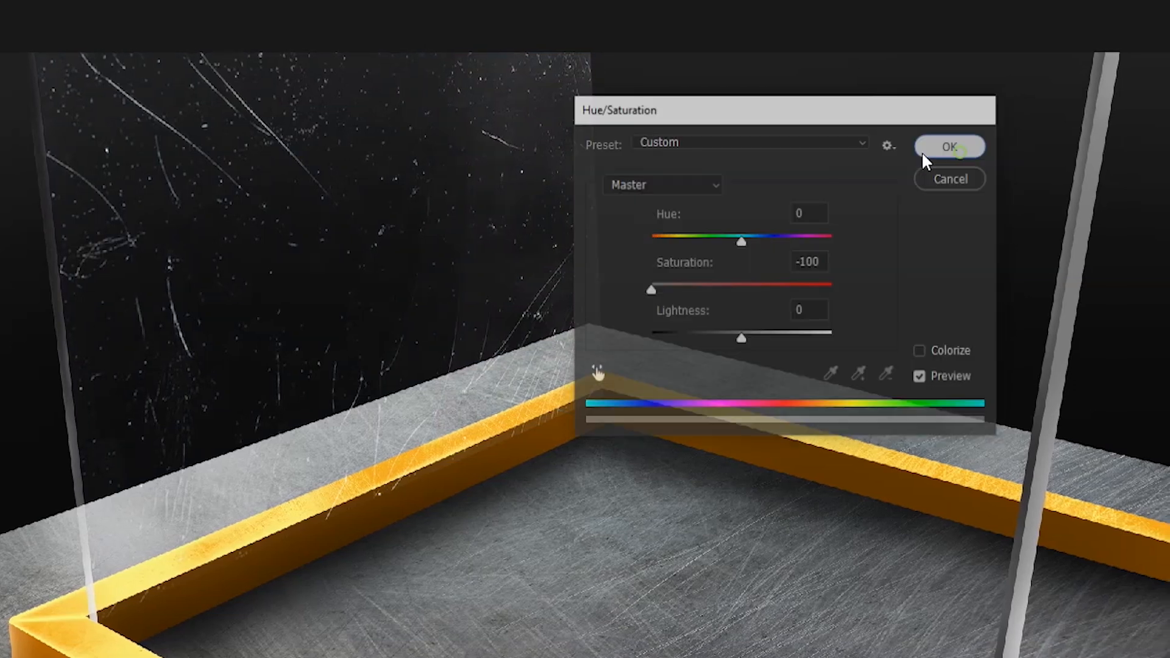
{"action": "left_click", "coordinate": [950, 146]}
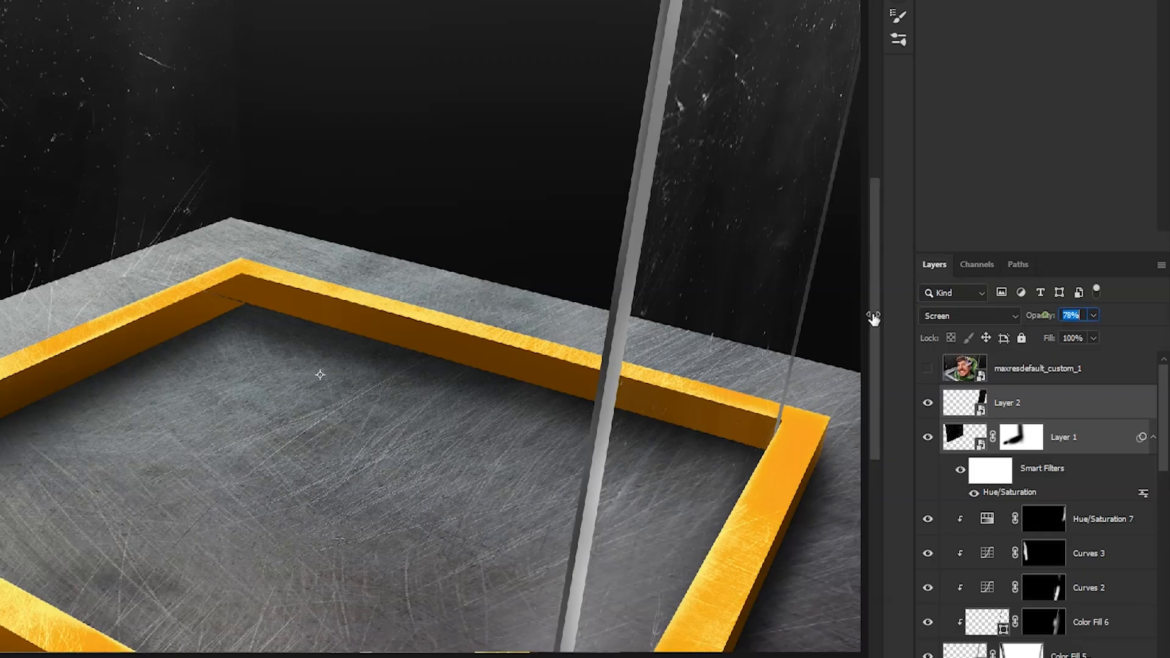
{"action": "left_click", "coordinate": [264, 62]}
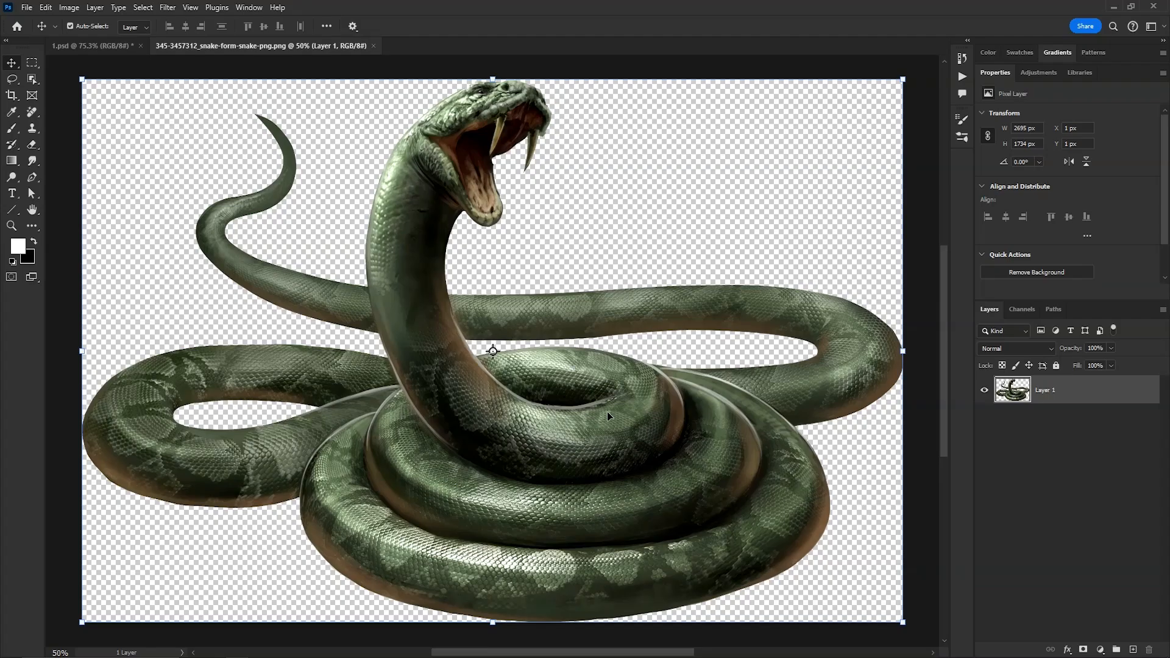